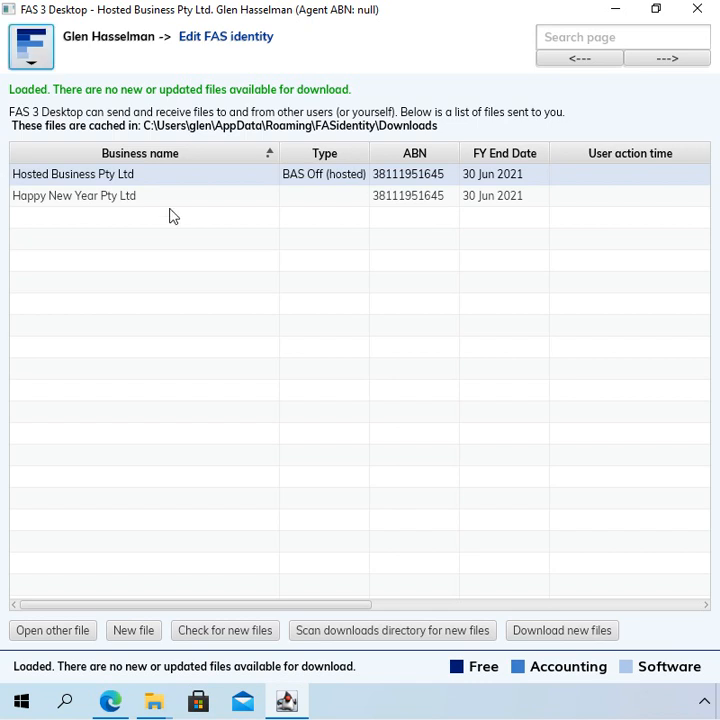
mouse_move(196, 197)
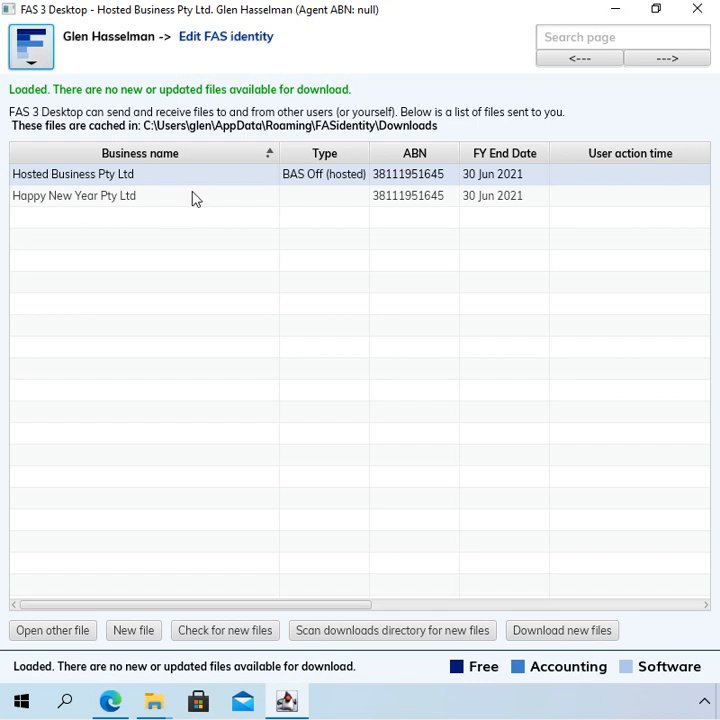
mouse_move(325, 195)
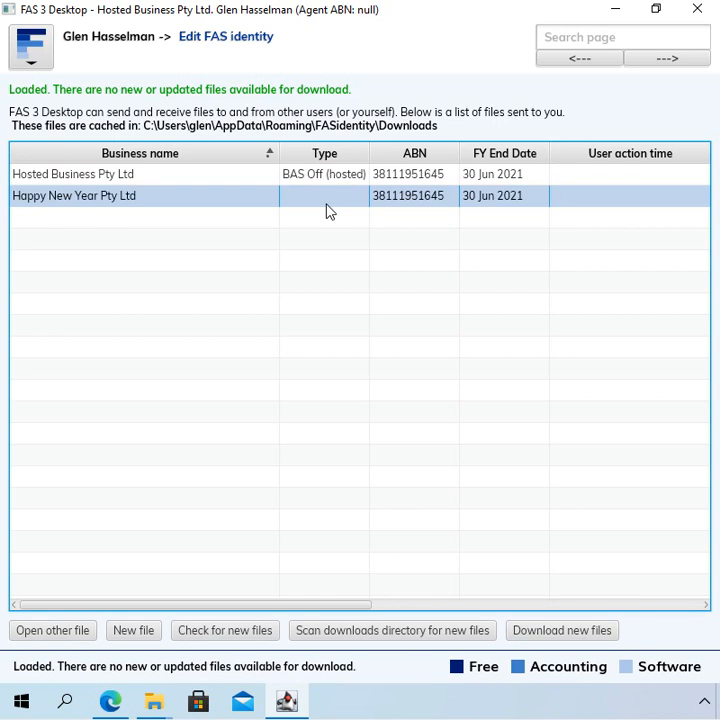
mouse_move(330, 183)
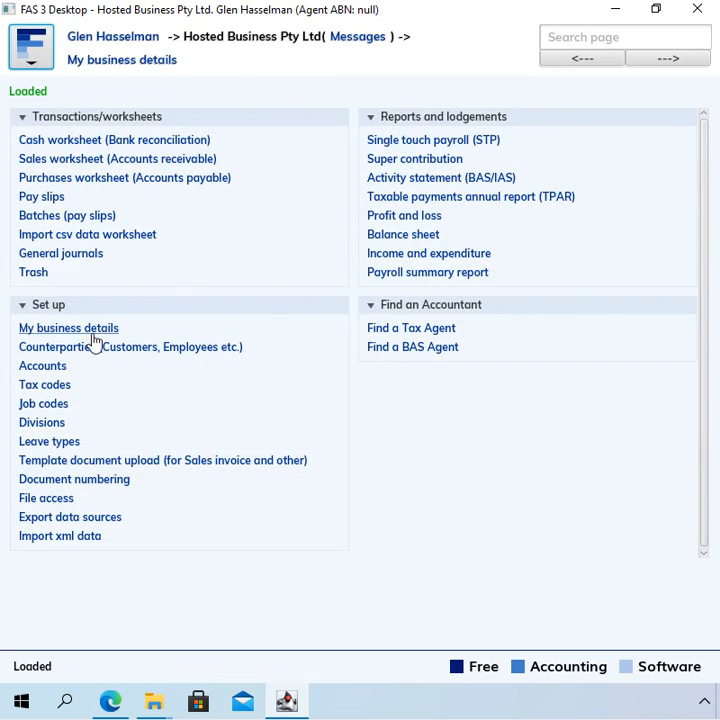
Set financial year 01 Jul 2021–30 Jun 2022 and ledger closed to 30 Jun 2021.
click(68, 327)
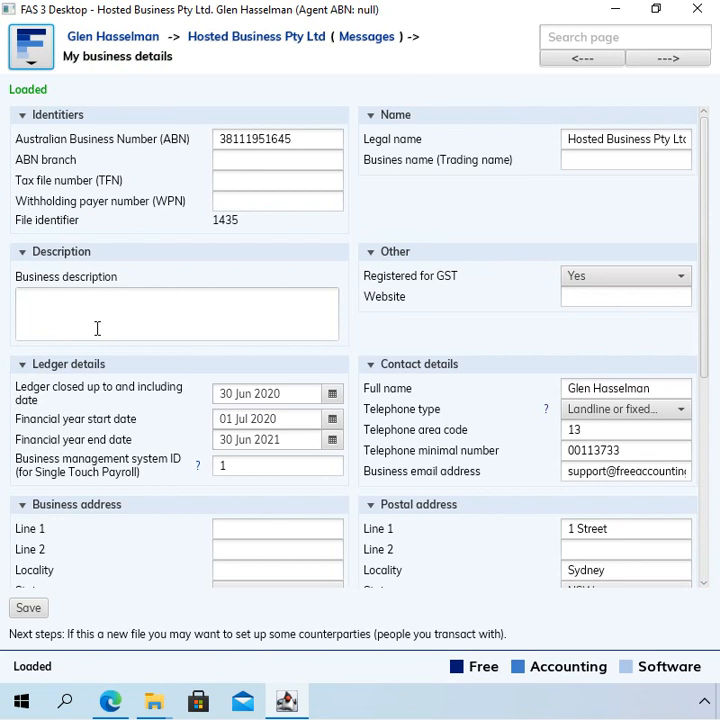
mouse_move(180, 355)
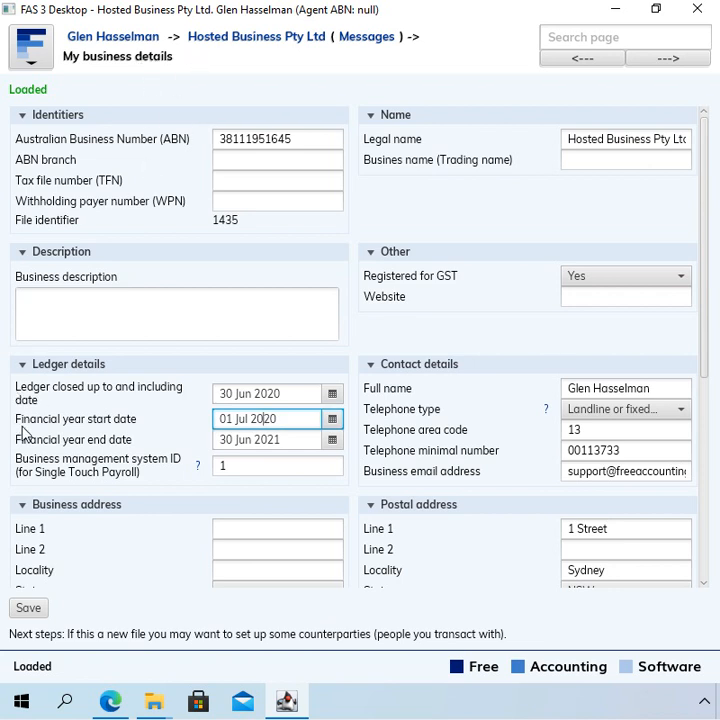
mouse_move(221, 440)
text(2)
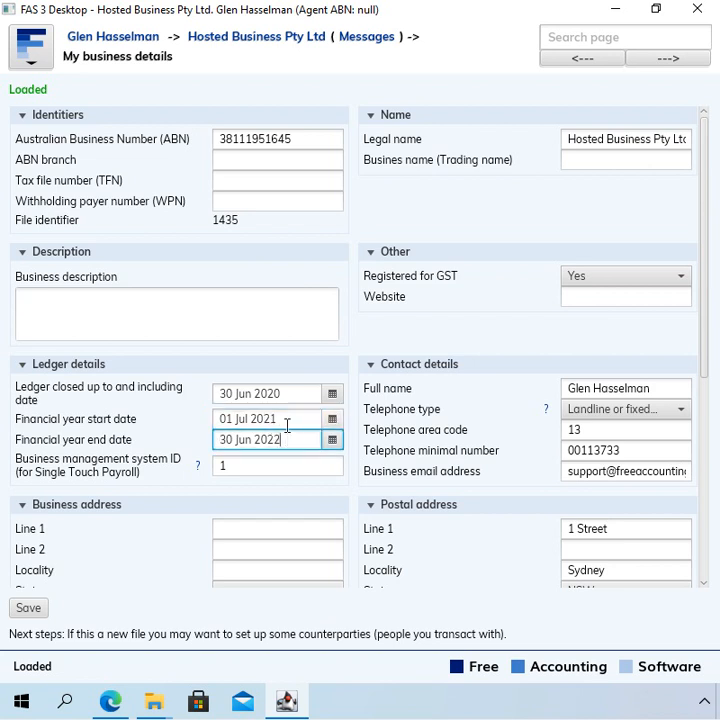
click(270, 393)
text(1)
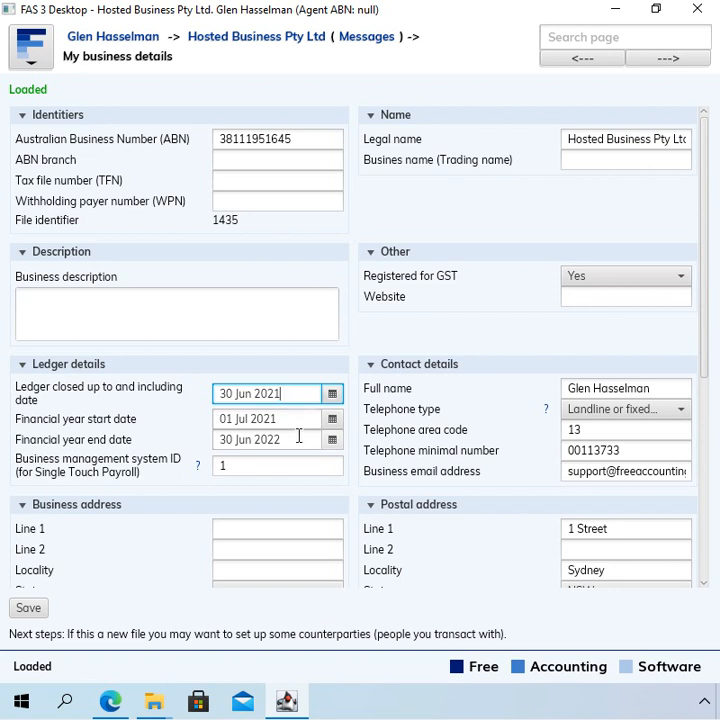
Check the financial year start and ledger closed dates, then save the business details.
click(265, 418)
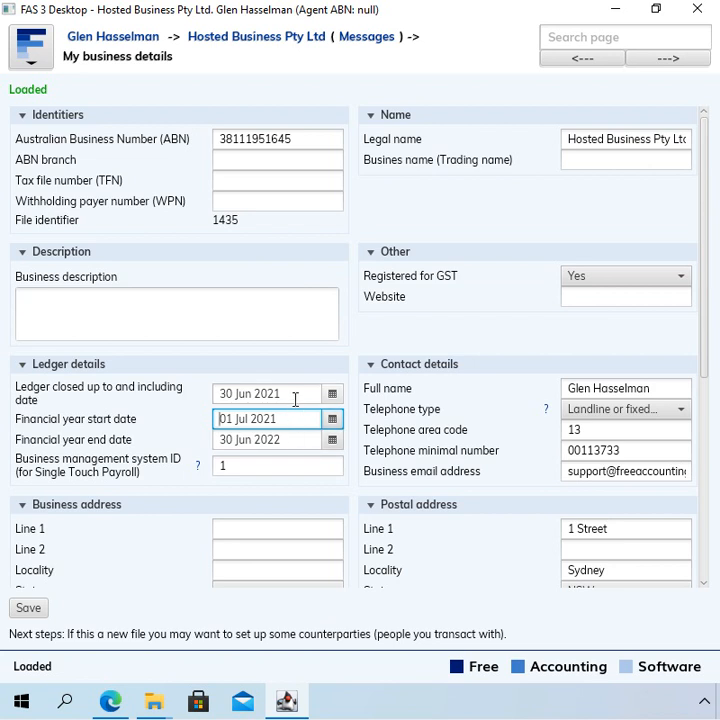
click(270, 393)
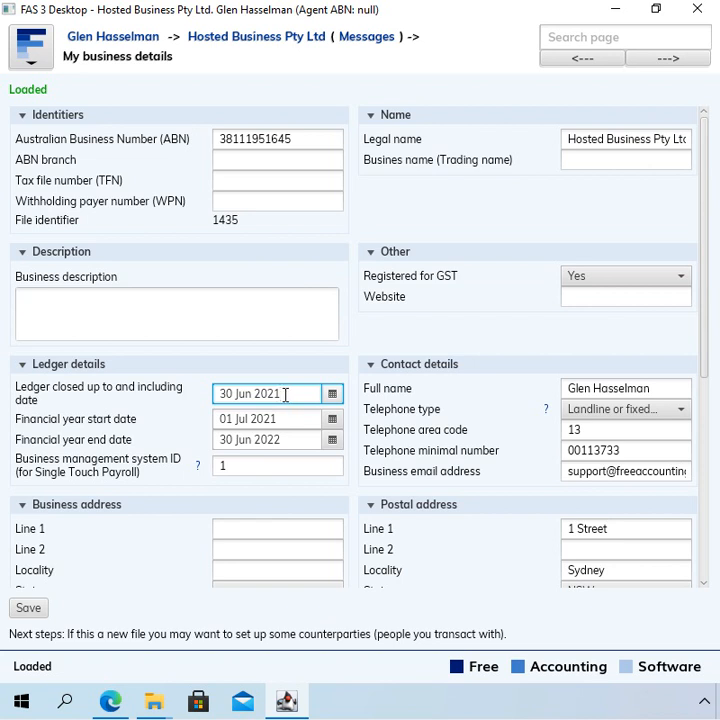
mouse_move(143, 474)
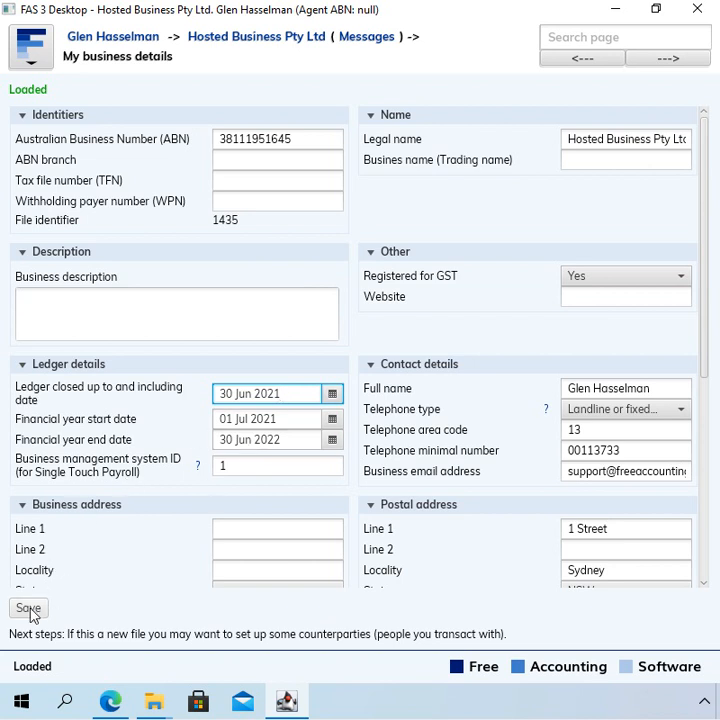
click(28, 608)
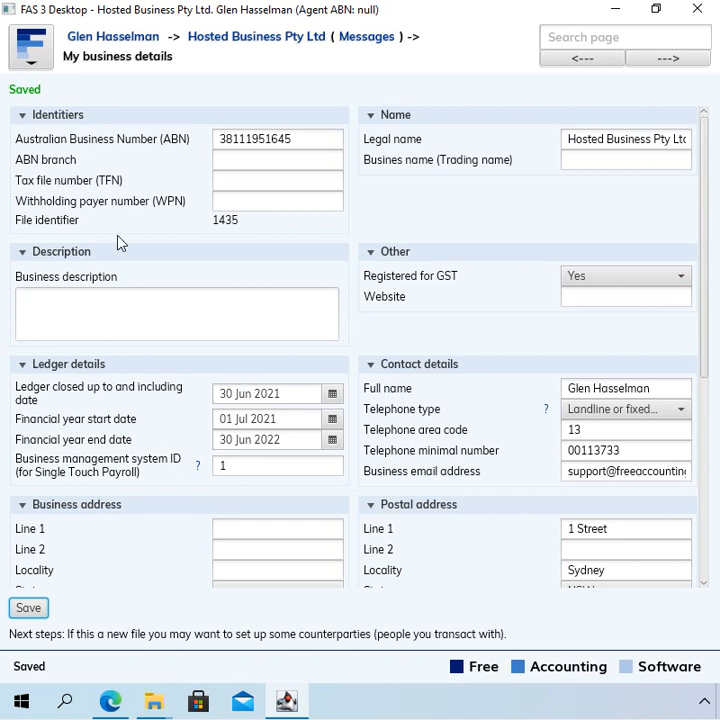
mouse_move(254, 56)
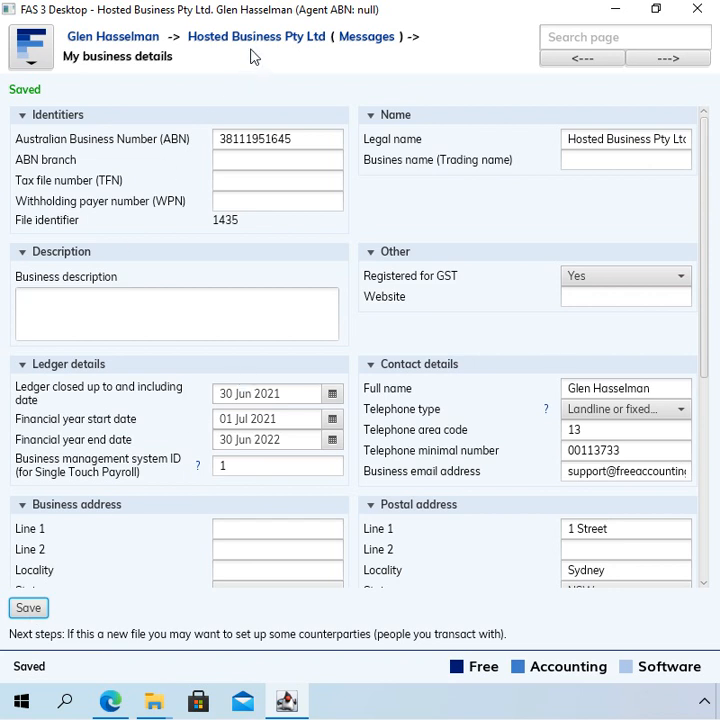
Return to the Hosted Business Pty Ltd main menu via the breadcrumb.
click(275, 439)
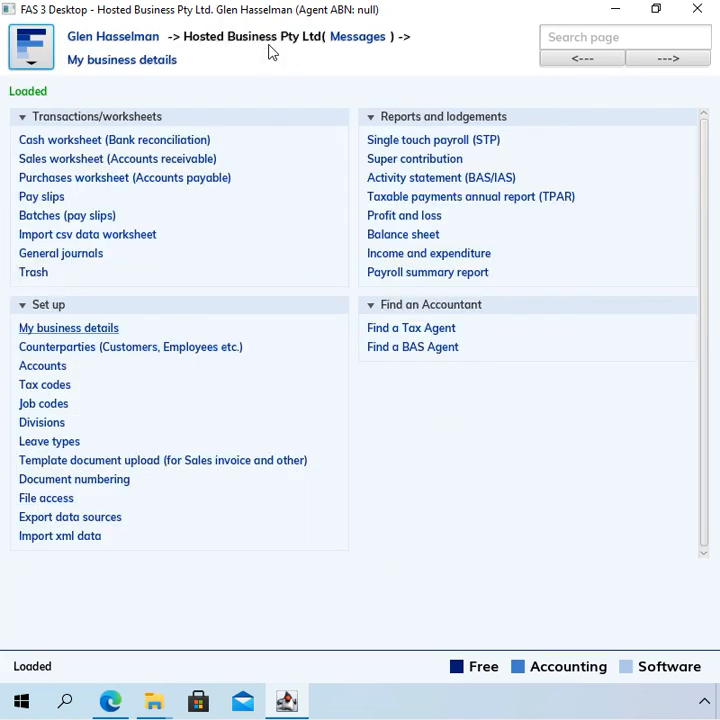
mouse_move(404, 215)
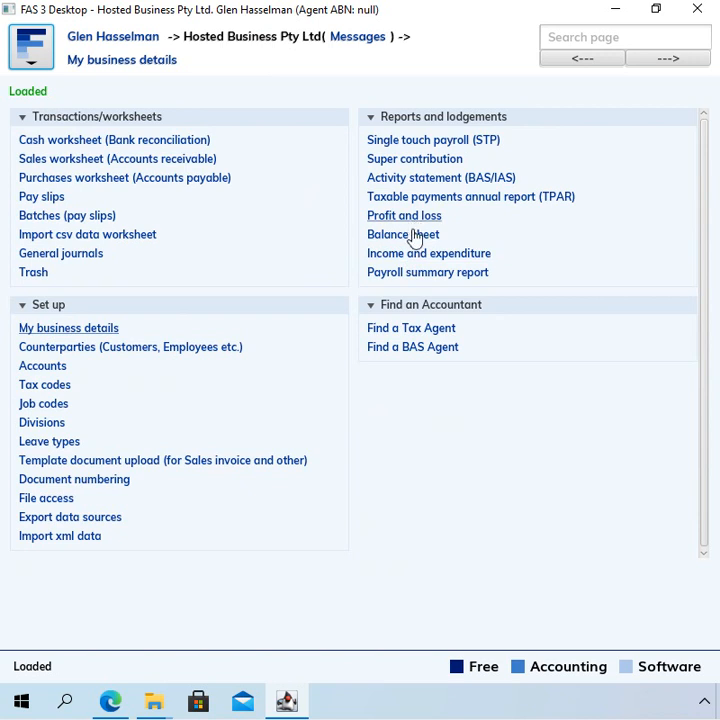
mouse_move(258, 247)
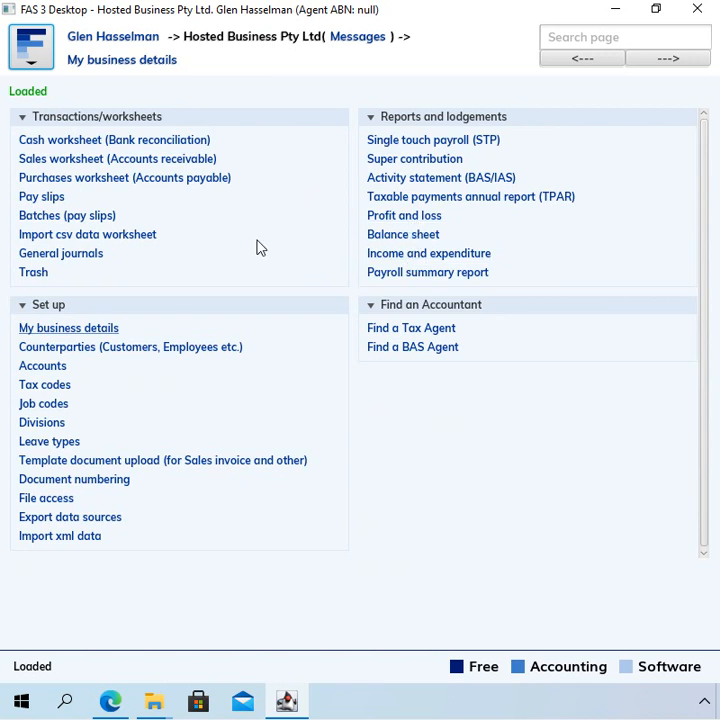
mouse_move(430, 190)
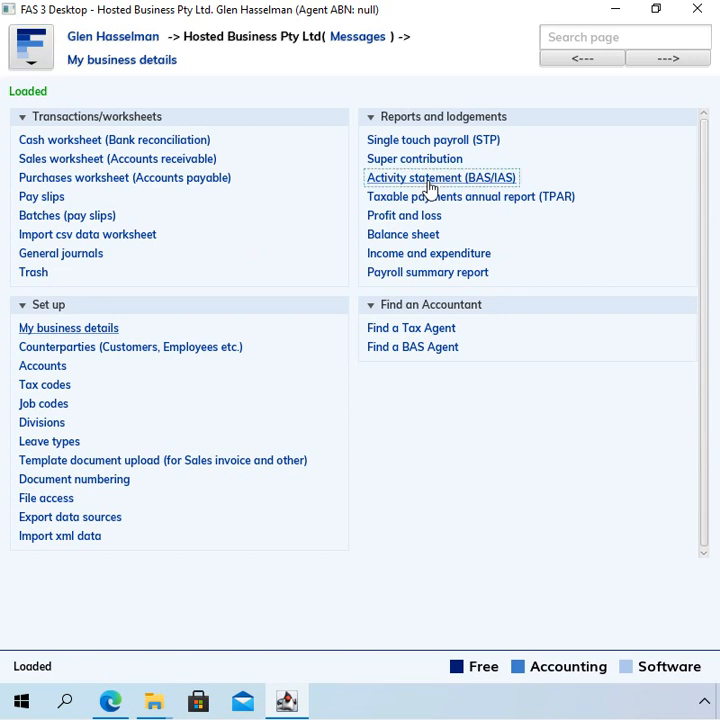
Open the Activity statement list and show details dated 01 Jul 2021 to 30 Jun 2022.
click(441, 177)
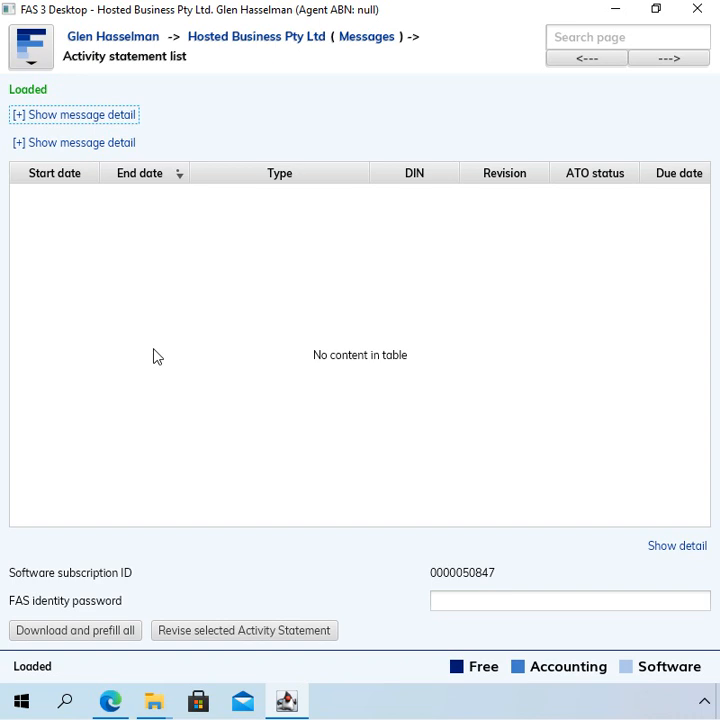
mouse_move(625, 528)
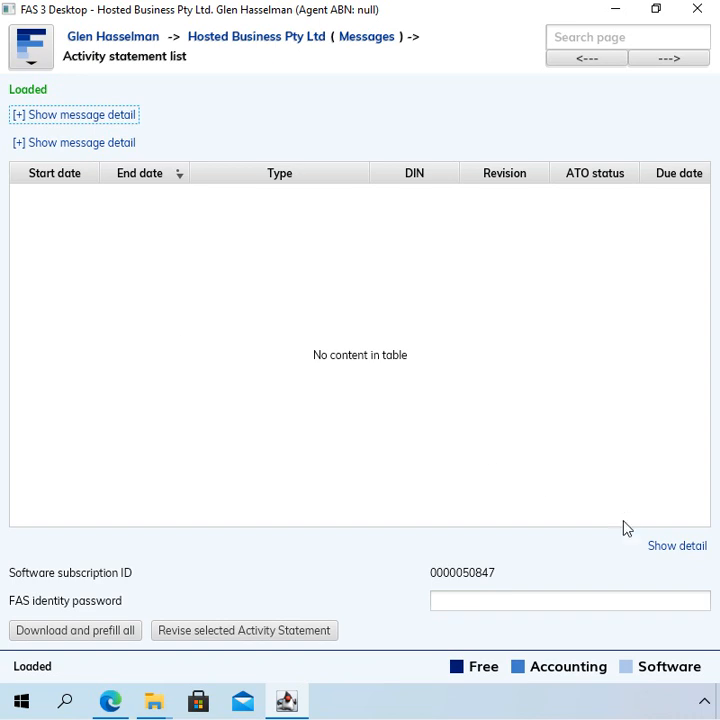
mouse_move(647, 555)
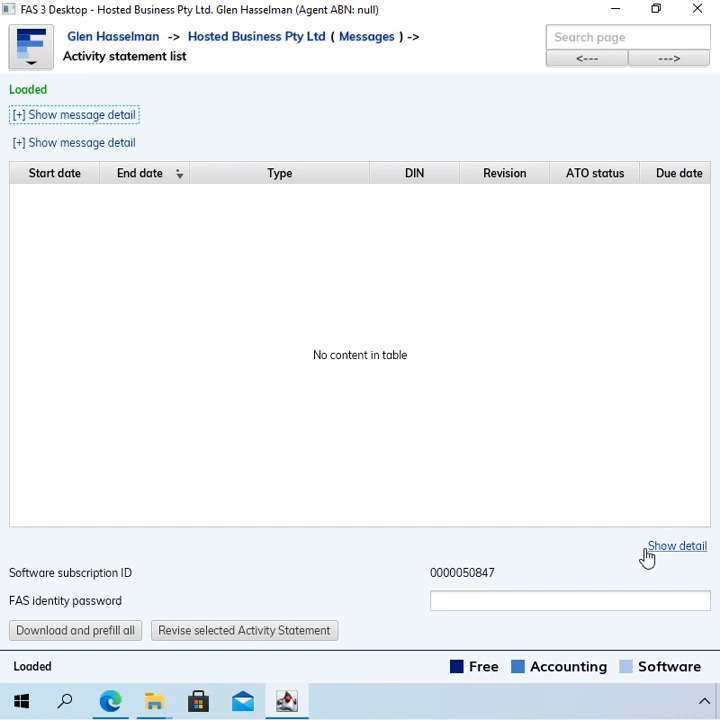
click(676, 545)
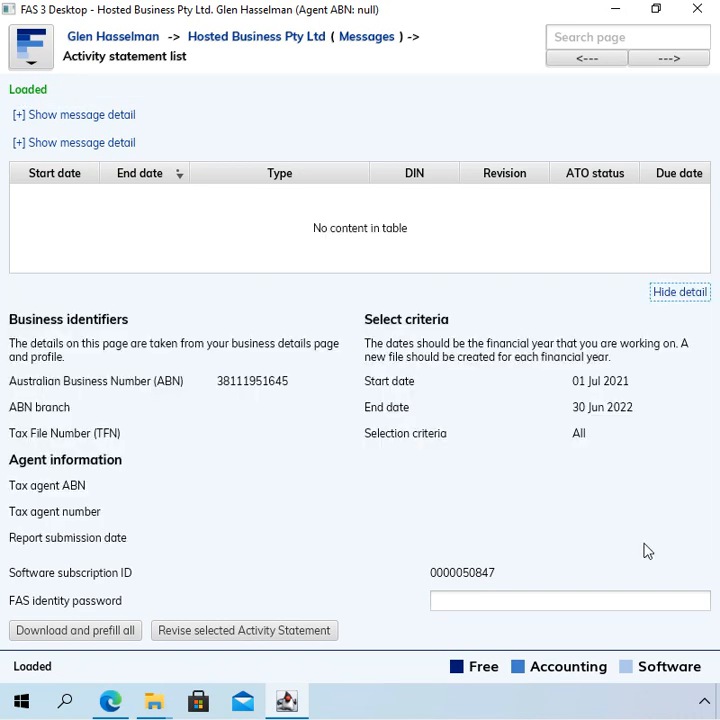
mouse_move(640, 553)
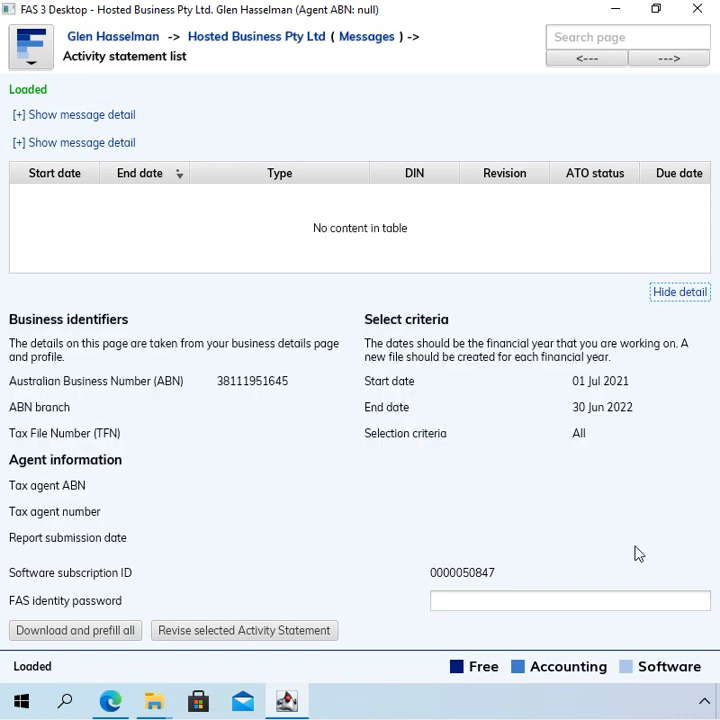
mouse_move(610, 378)
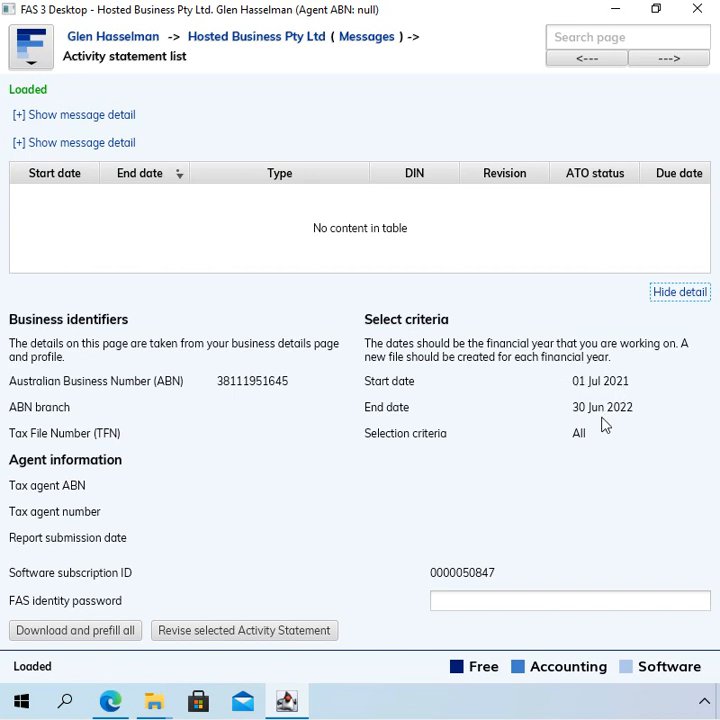
mouse_move(618, 424)
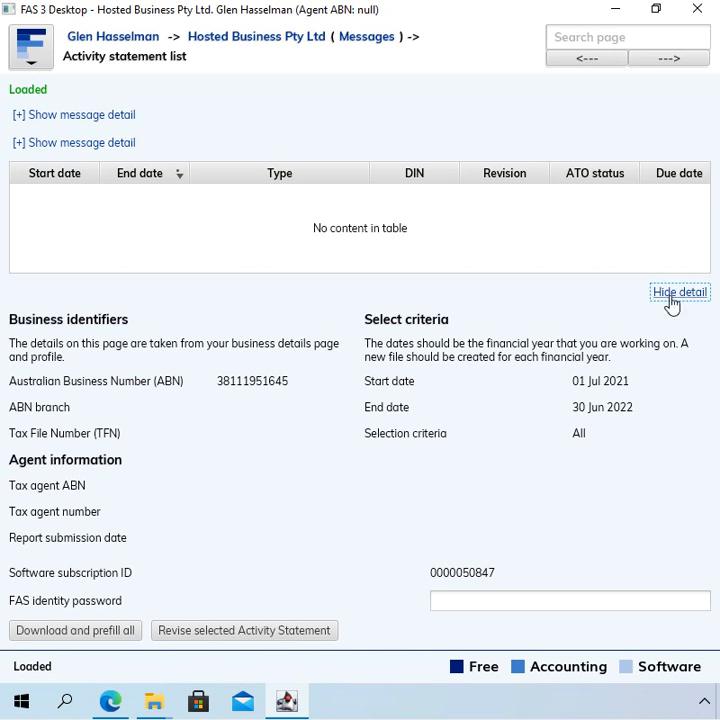
mouse_move(658, 305)
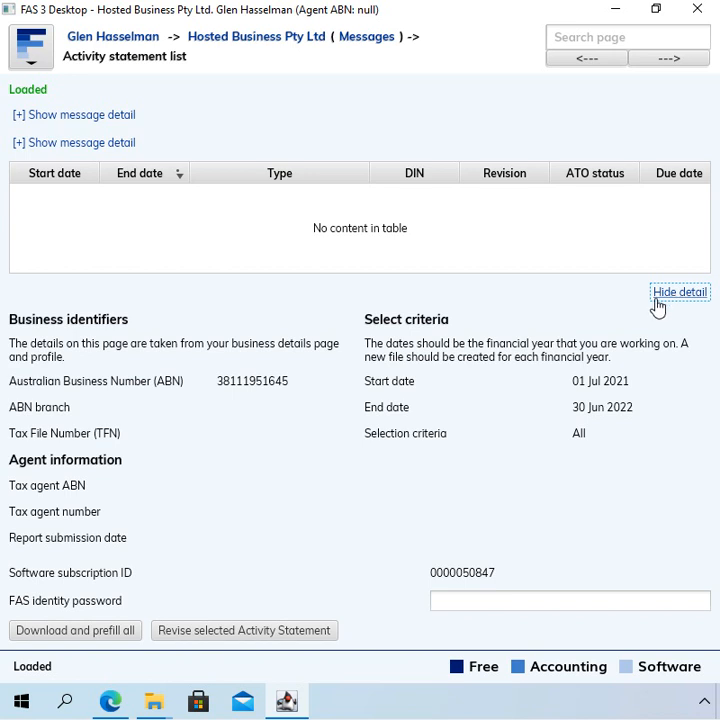
mouse_move(681, 300)
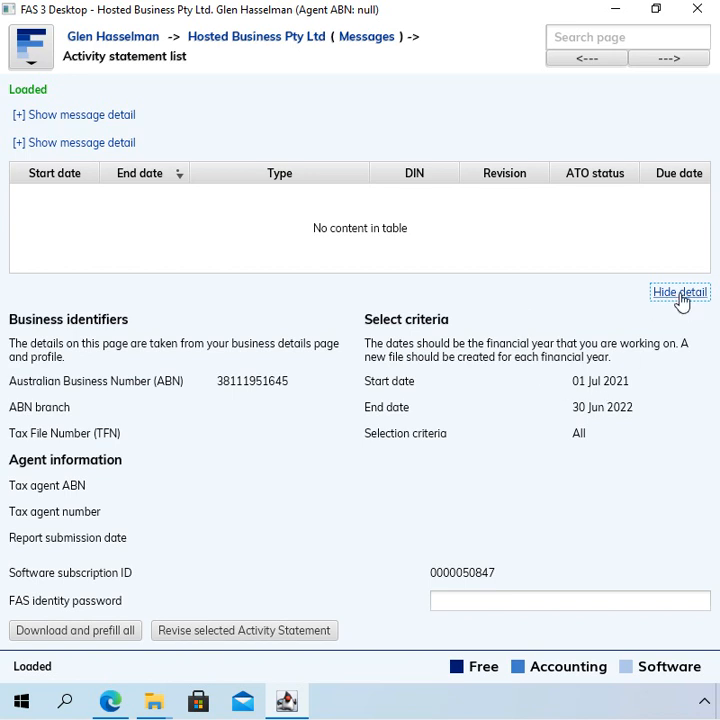
Hide the activity statement details and switch to the Happy New Year Pty Ltd file.
click(680, 291)
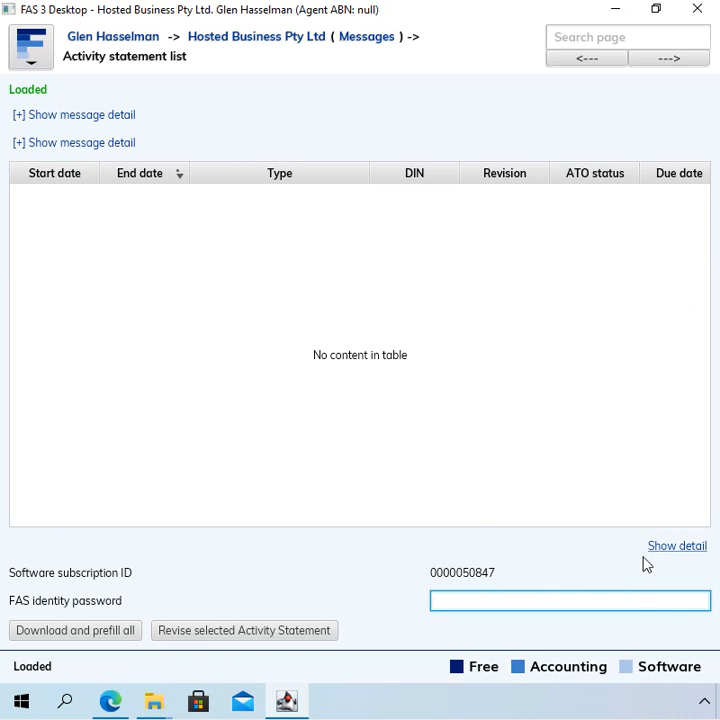
mouse_move(252, 104)
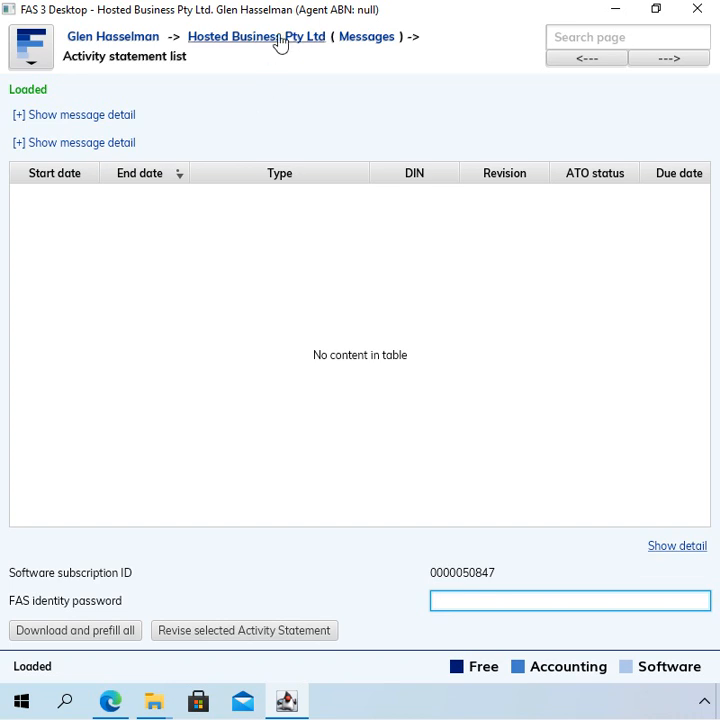
click(569, 600)
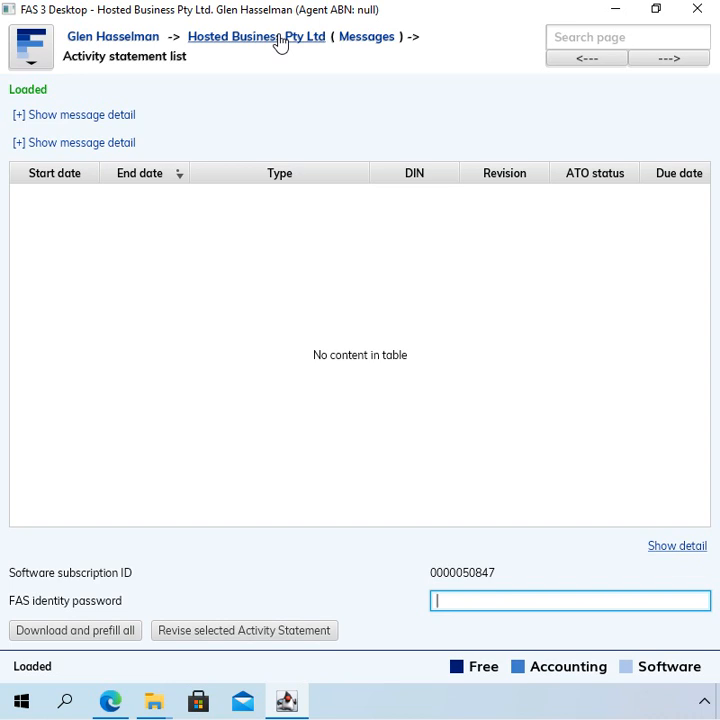
mouse_move(158, 40)
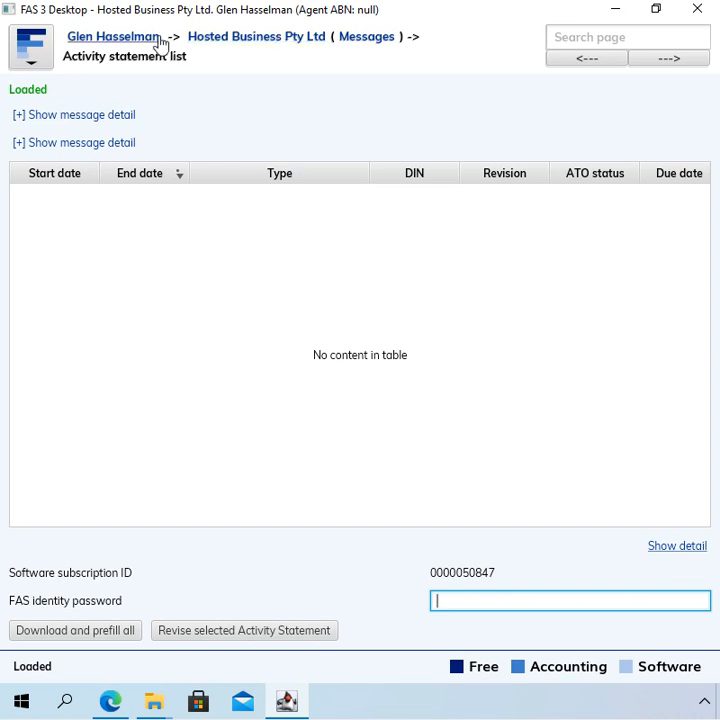
click(113, 36)
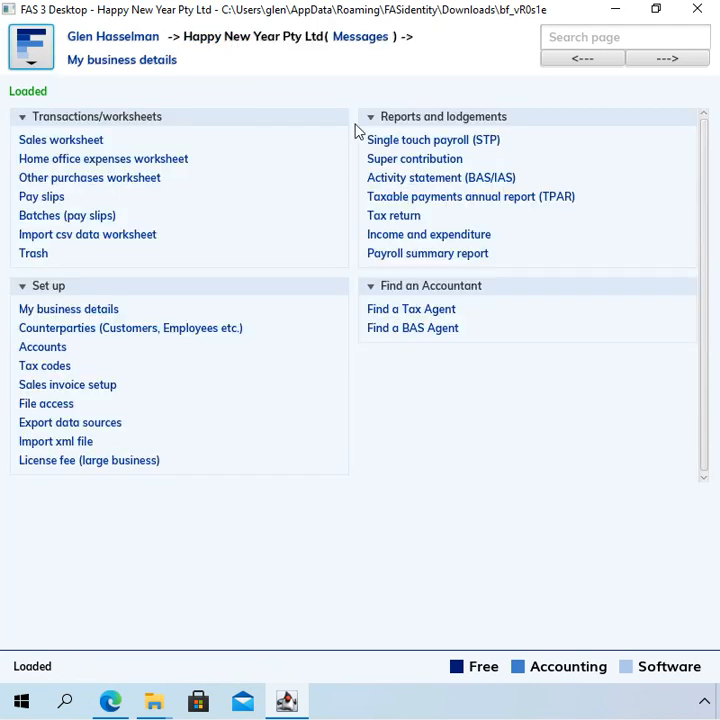
mouse_move(107, 290)
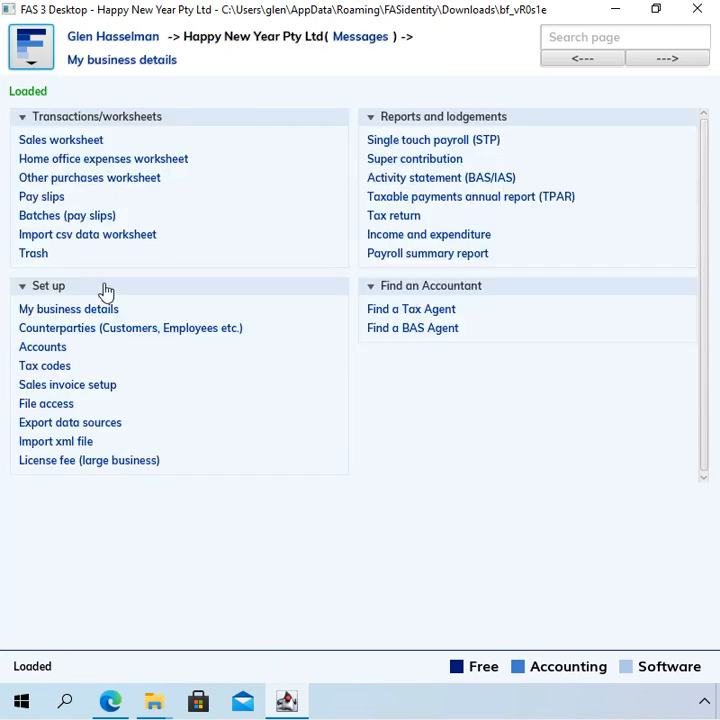
mouse_move(67, 215)
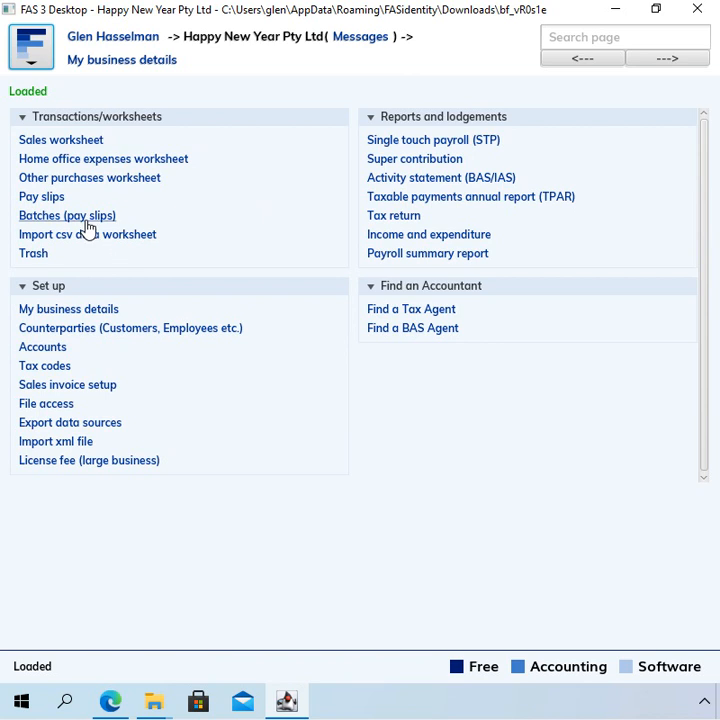
Open Batches (pay slips) for Happy New Year Pty Ltd.
click(67, 215)
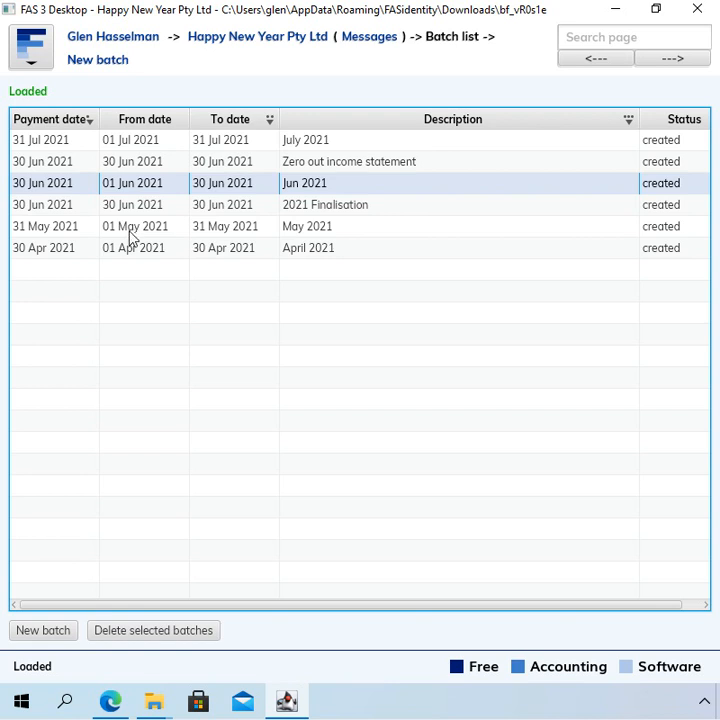
mouse_move(133, 247)
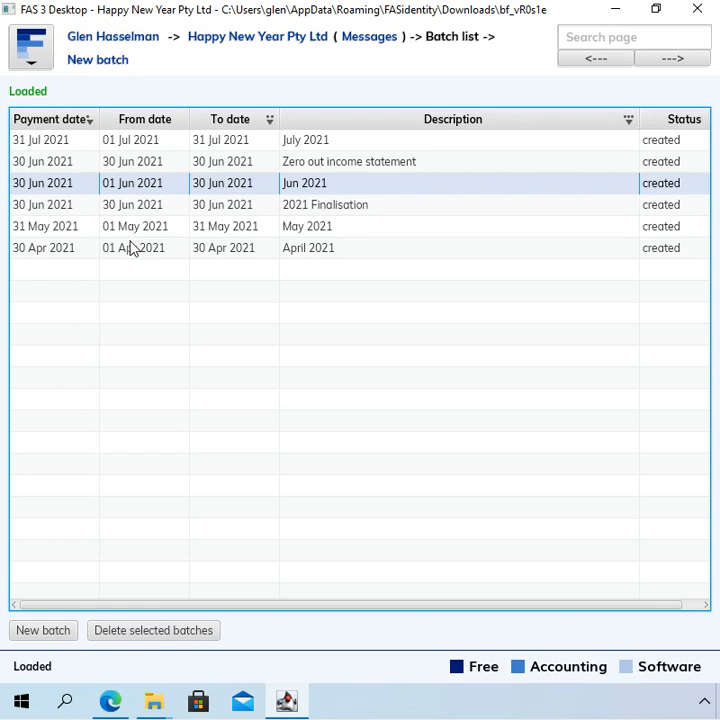
mouse_move(165, 263)
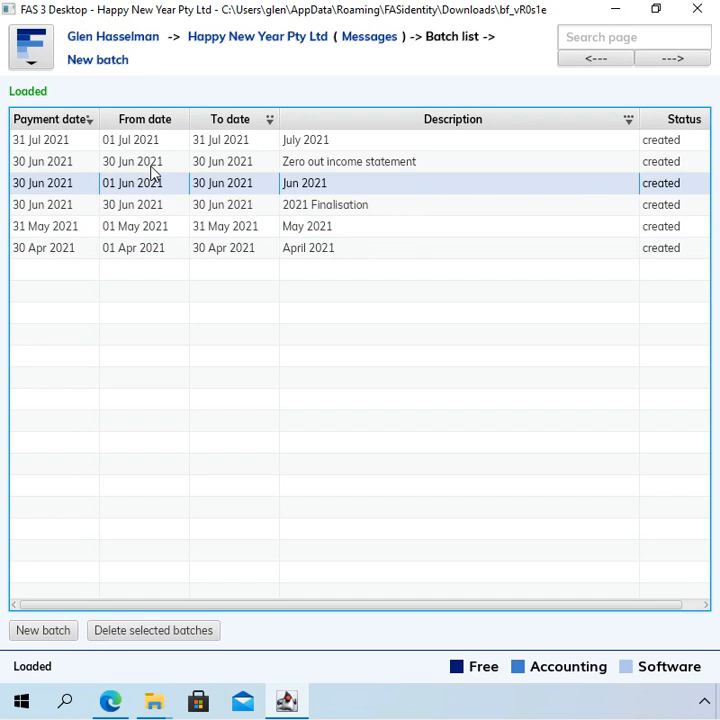
Select a batch among April–July 2021, then return to Happy New Year Pty Ltd's main menu.
click(348, 161)
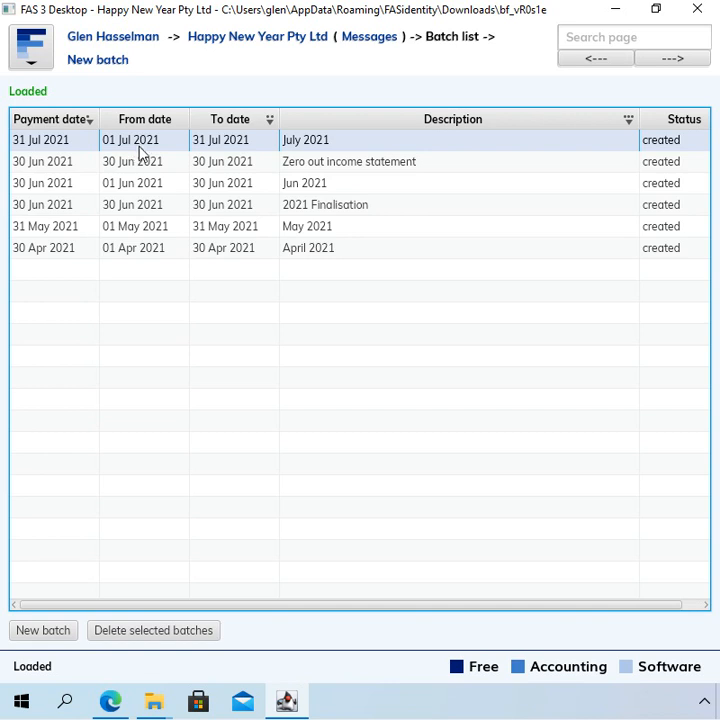
mouse_move(202, 172)
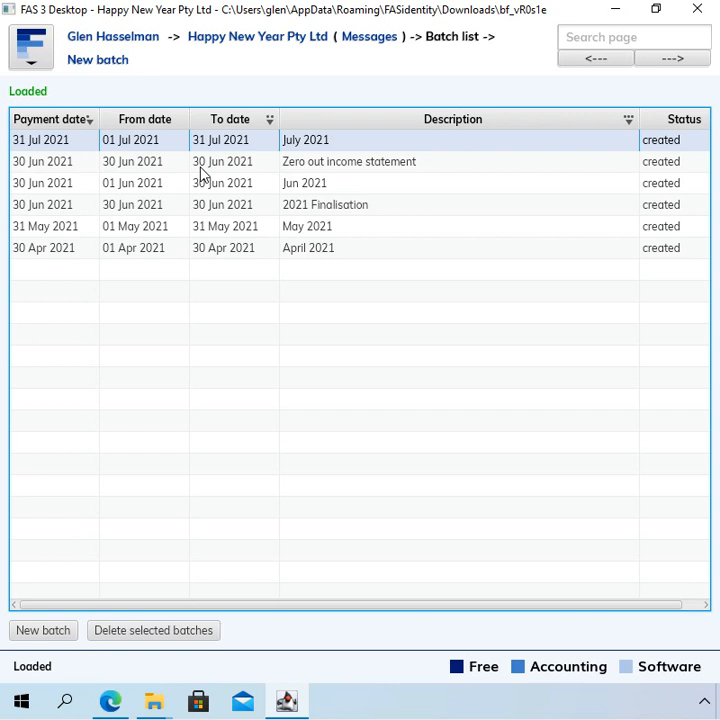
mouse_move(257, 44)
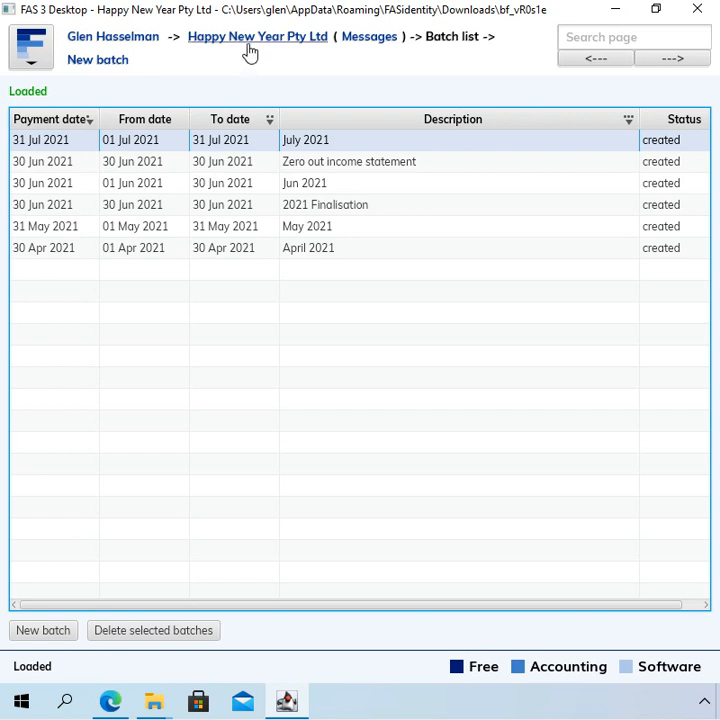
click(257, 36)
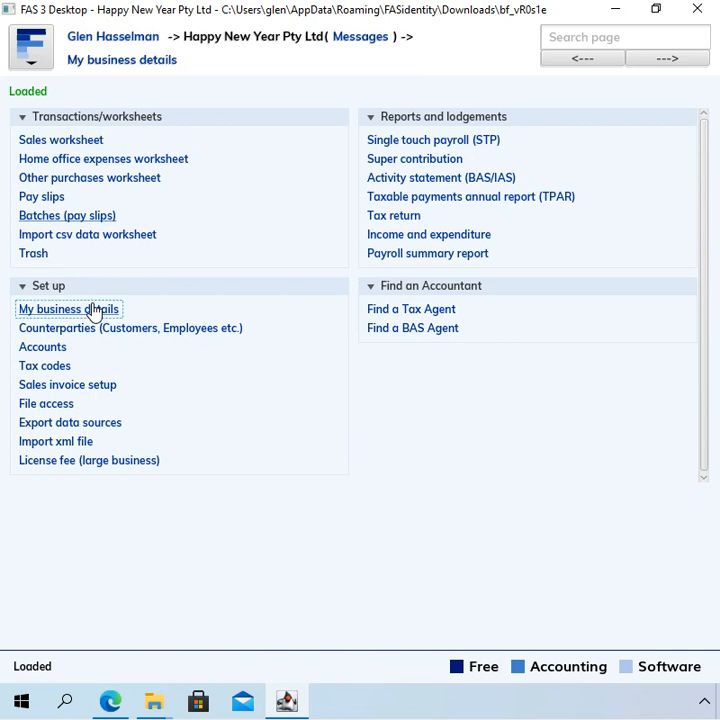
From My business details, start Open a new year for ledger dates 01 Jul 2020–30 Jun 2021.
click(68, 309)
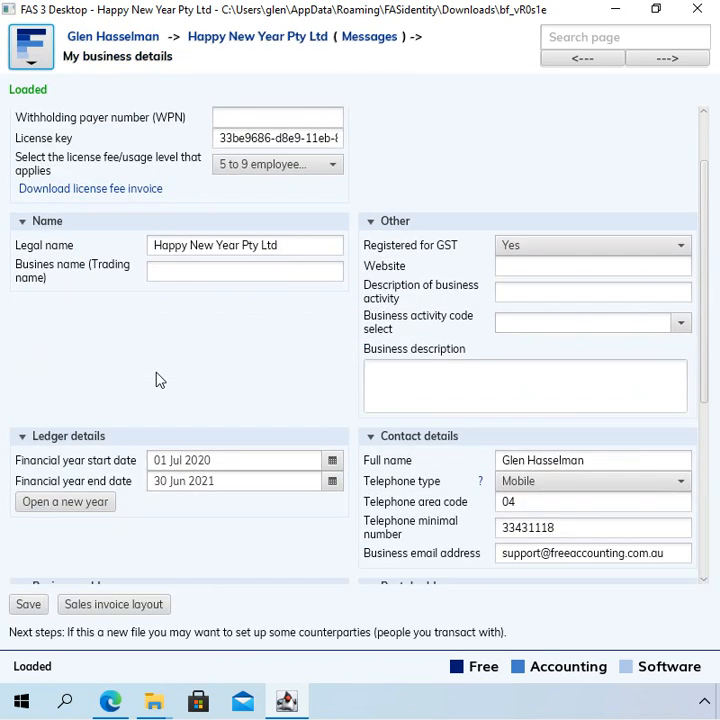
scroll(down, 3)
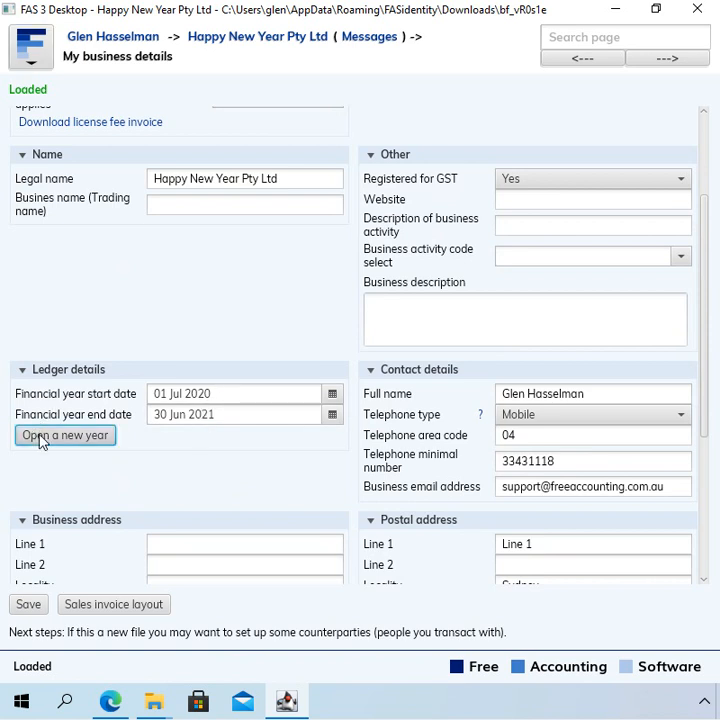
click(64, 434)
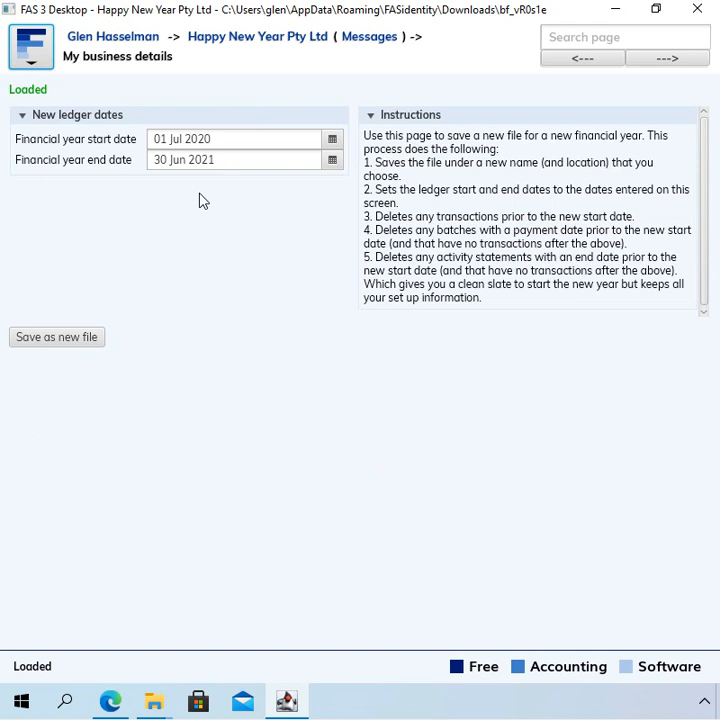
Set the new year end to 30 Jun 2022 and save as a new file.
click(210, 139)
text(1)
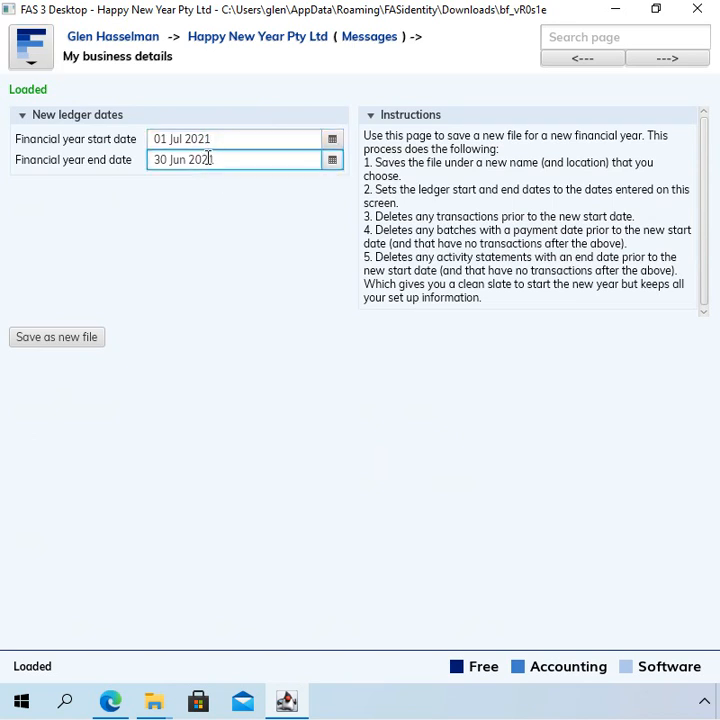
text(2022)
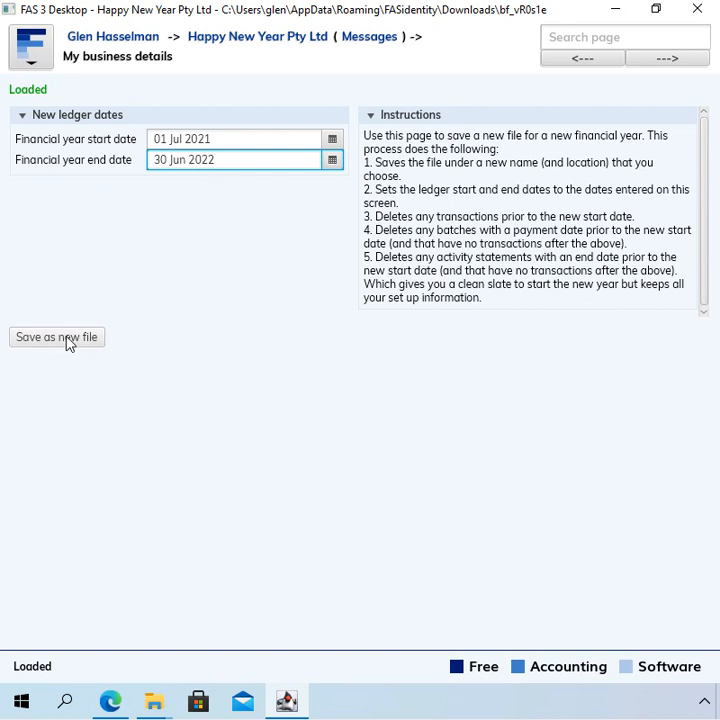
click(57, 337)
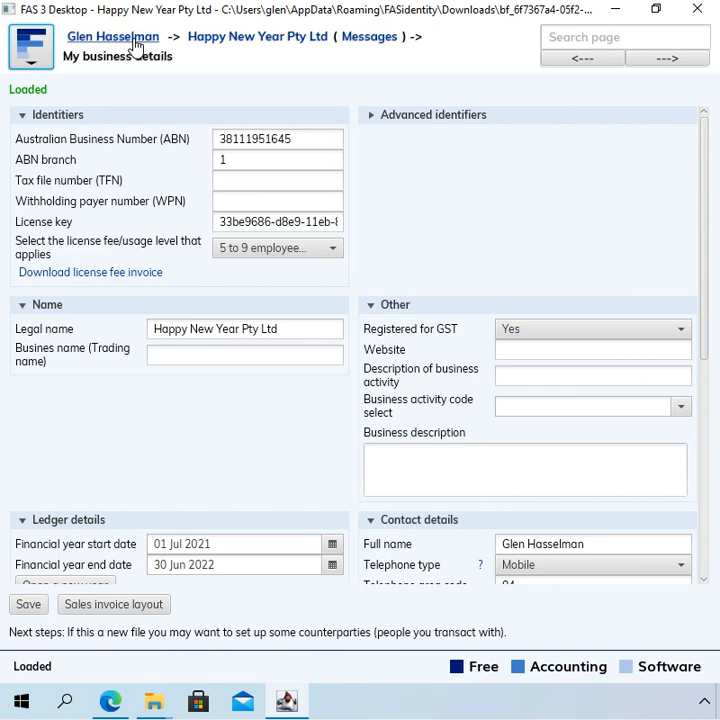
click(112, 36)
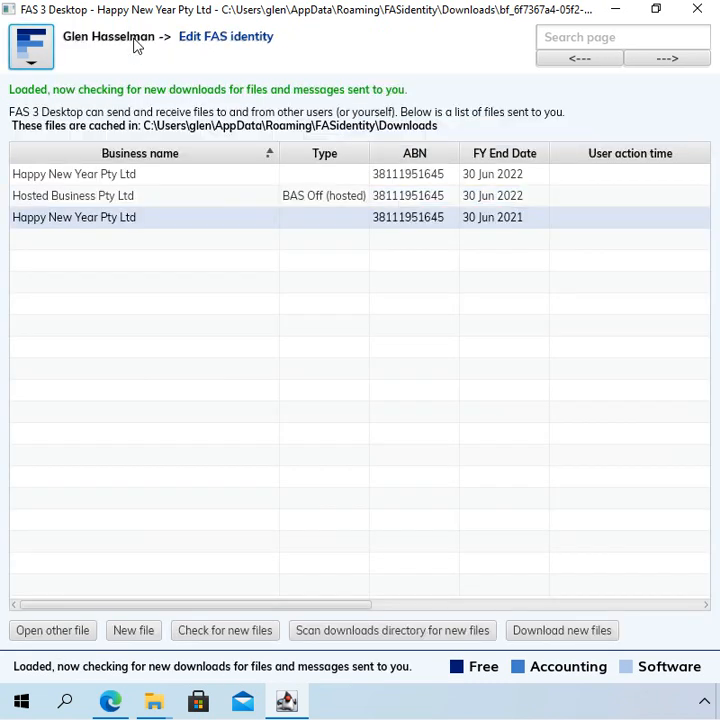
click(224, 630)
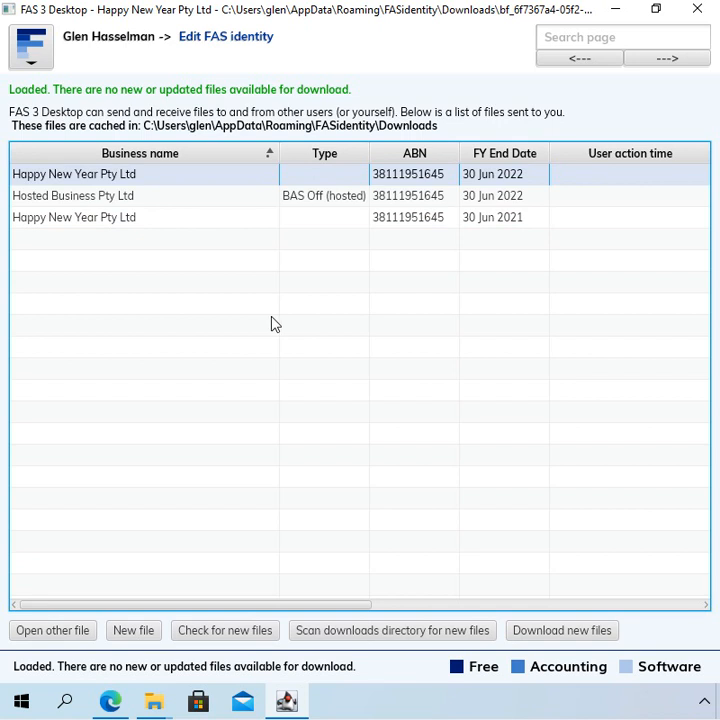
mouse_move(522, 189)
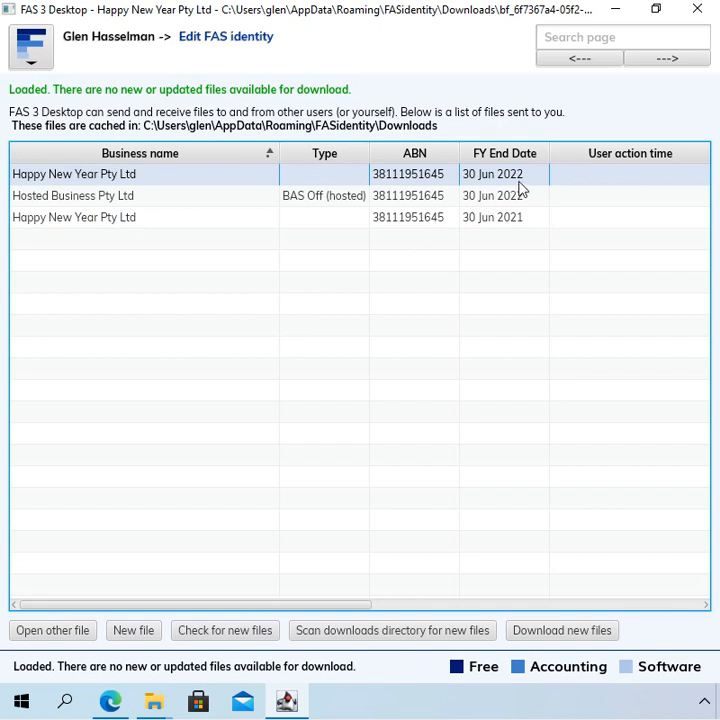
click(74, 217)
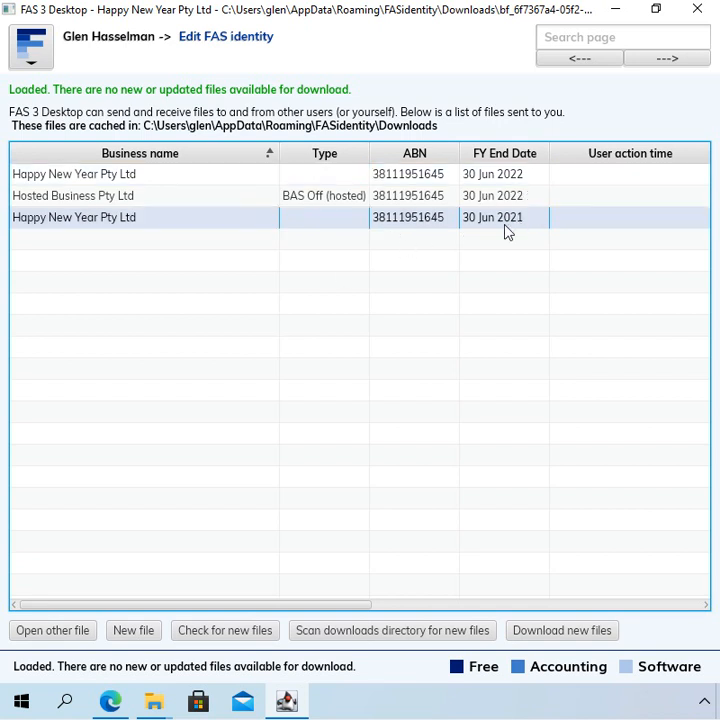
mouse_move(530, 231)
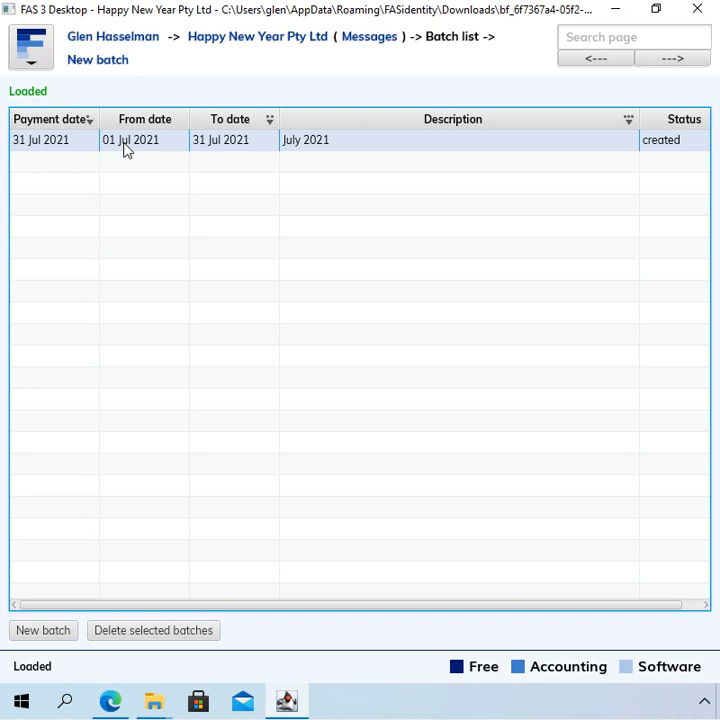
mouse_move(156, 150)
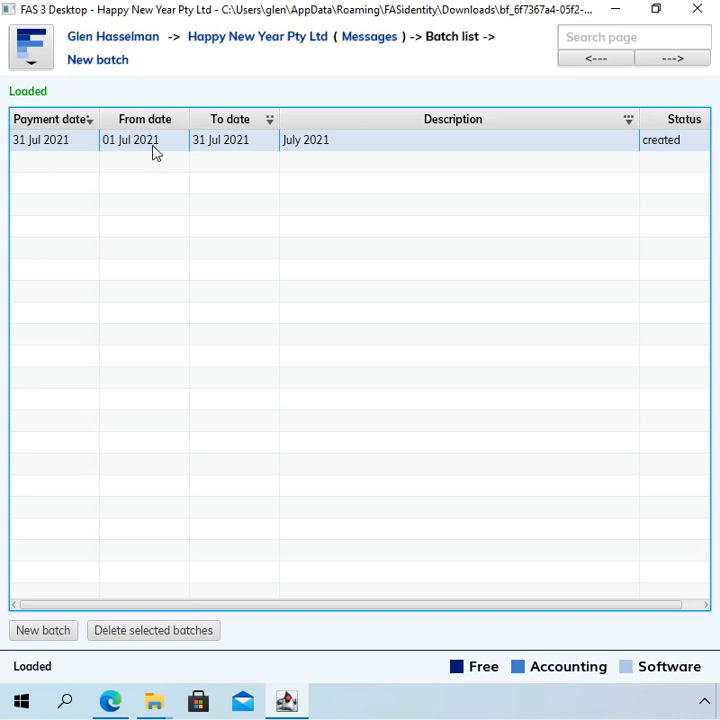
mouse_move(148, 281)
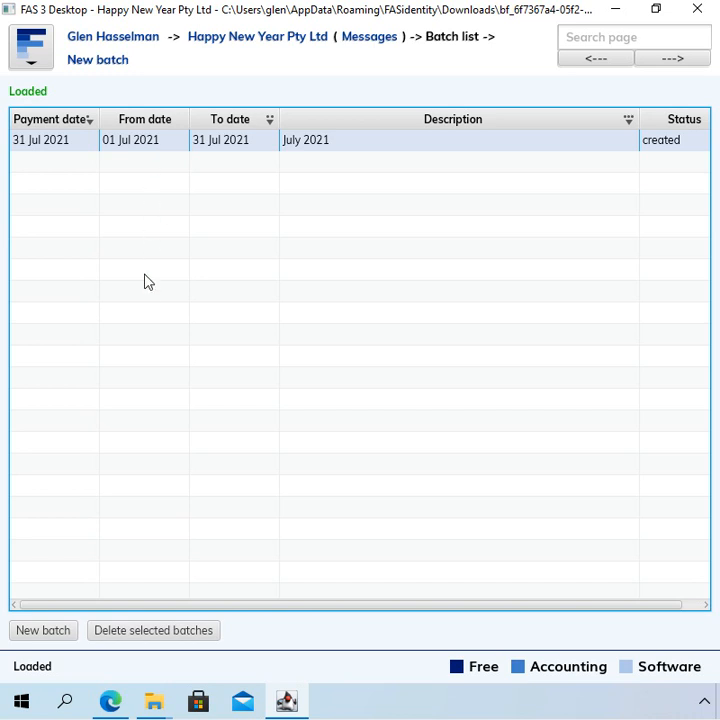
mouse_move(145, 357)
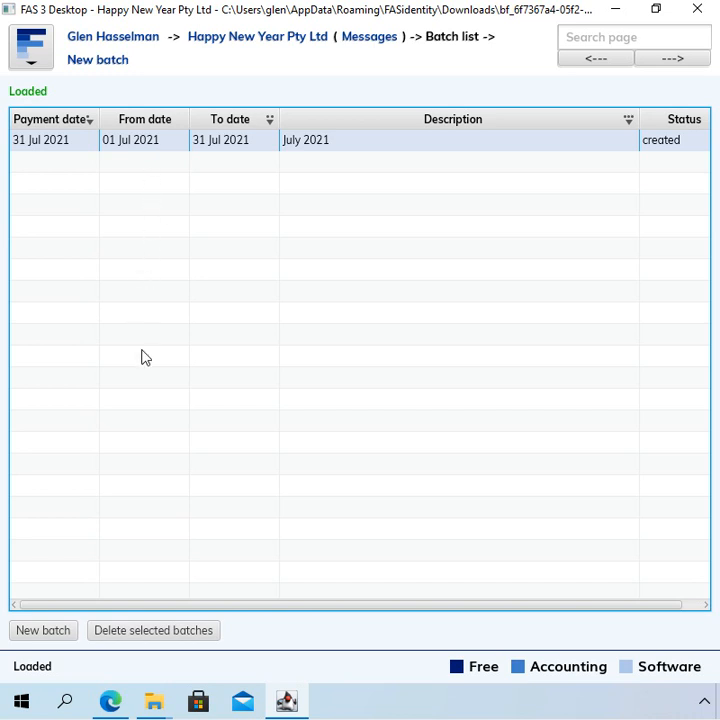
mouse_move(155, 284)
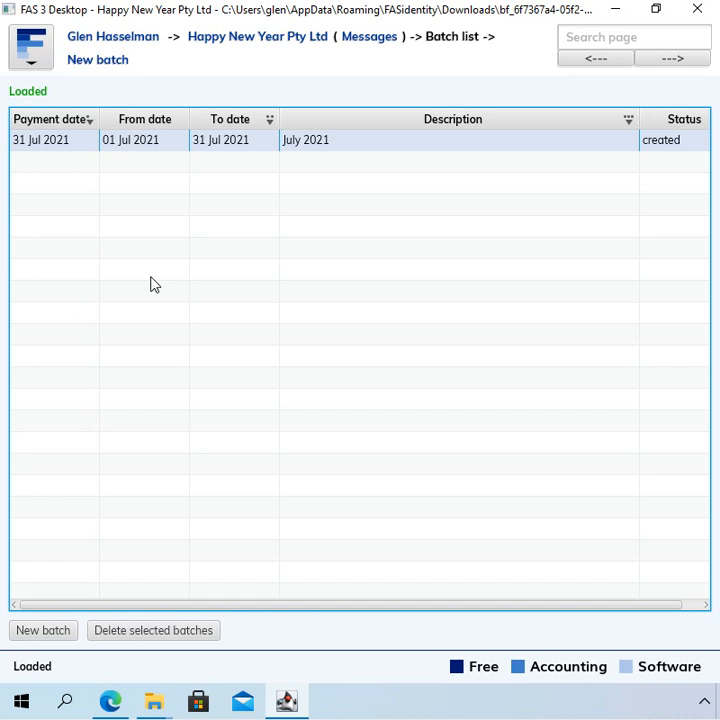
mouse_move(211, 233)
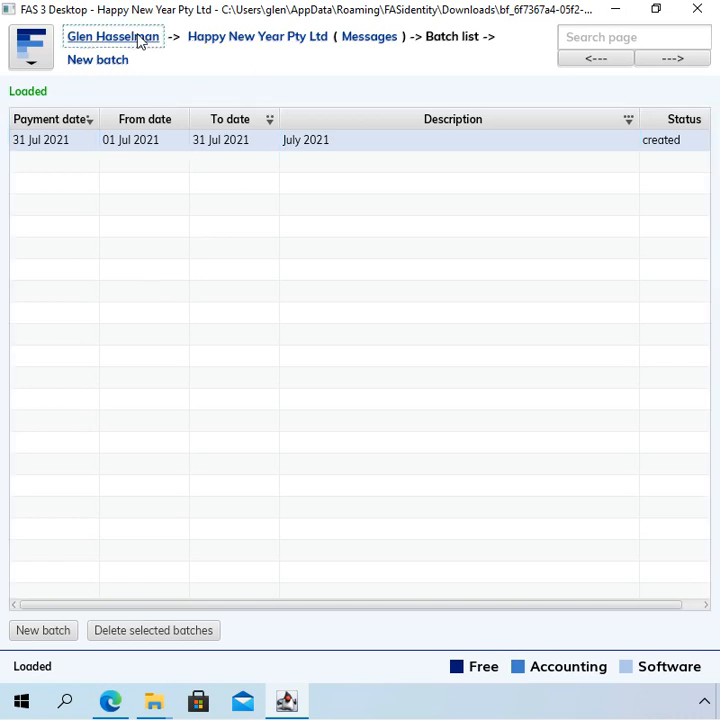
Open Happy New Year Pty Ltd's other file and select its Zero out income statement batch.
click(112, 36)
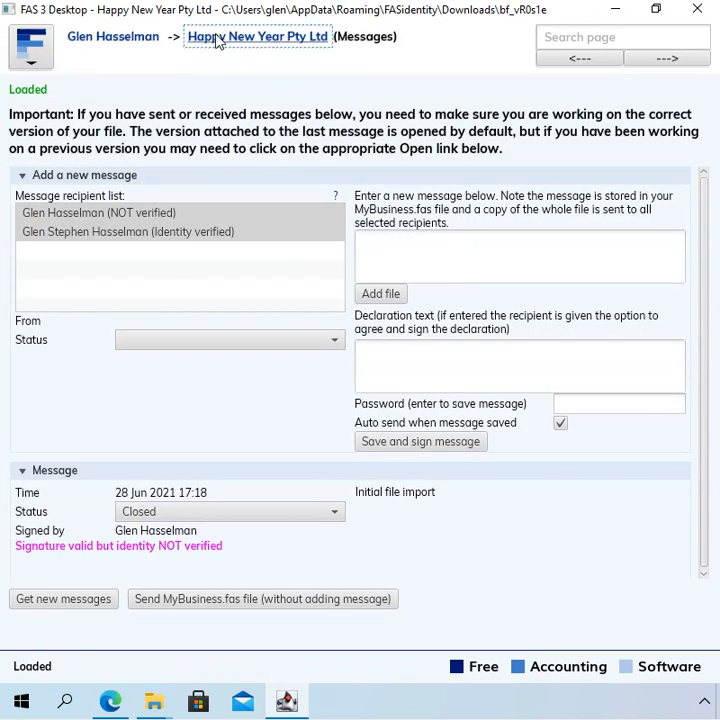
click(257, 36)
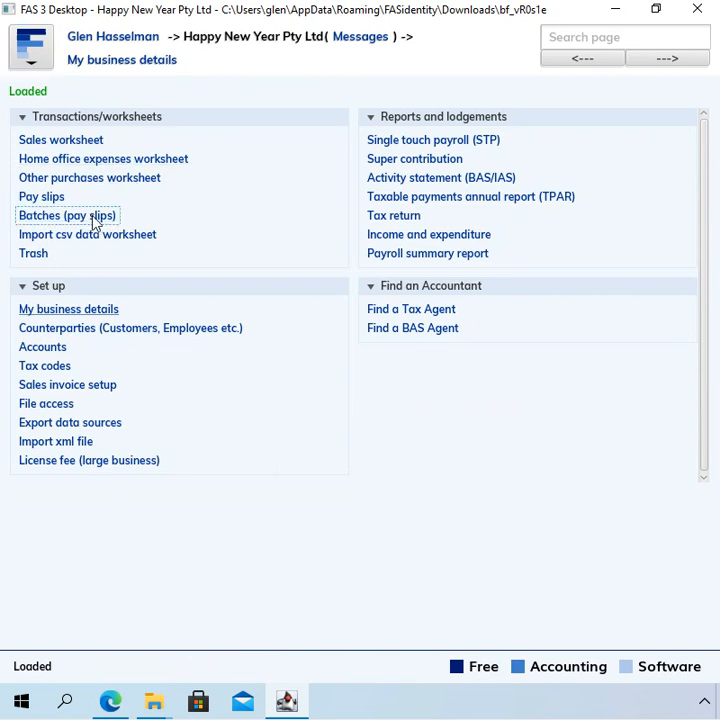
click(67, 215)
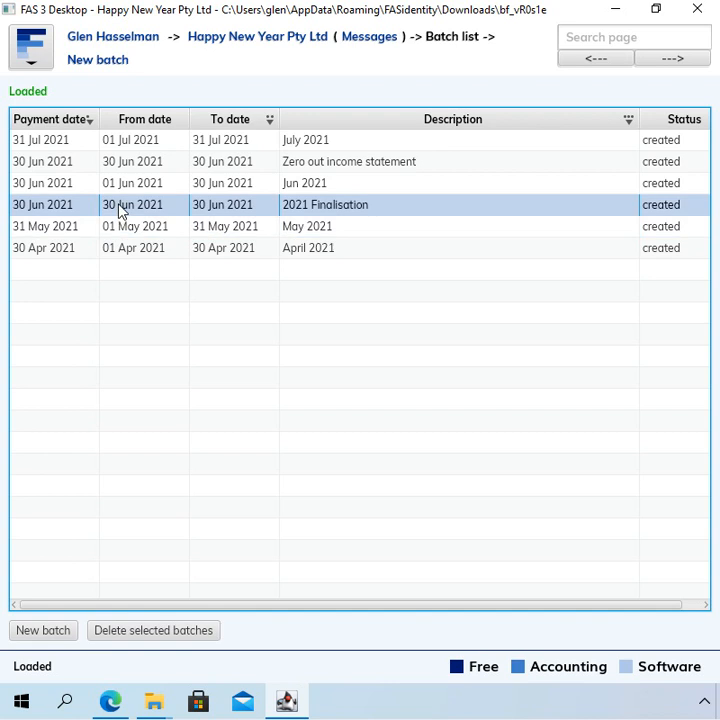
click(348, 161)
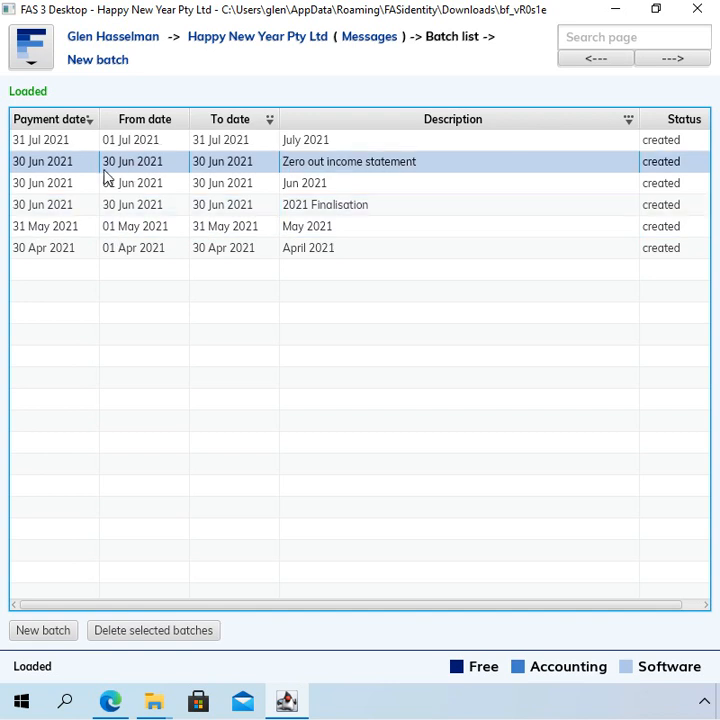